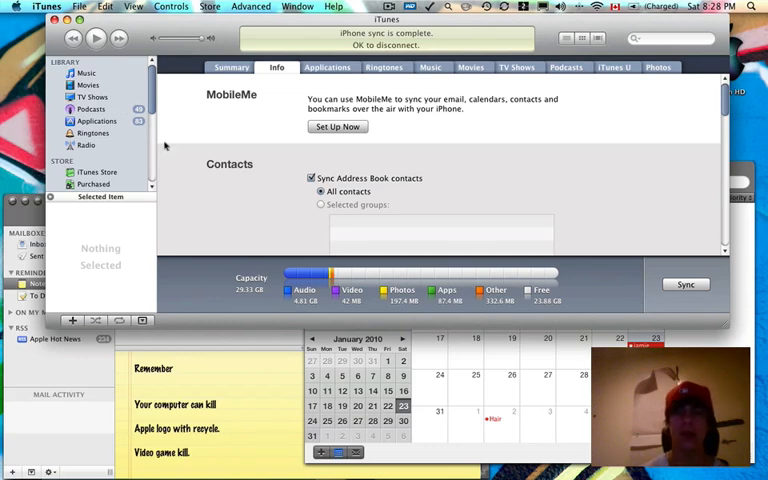
pyautogui.moveTo(210, 112)
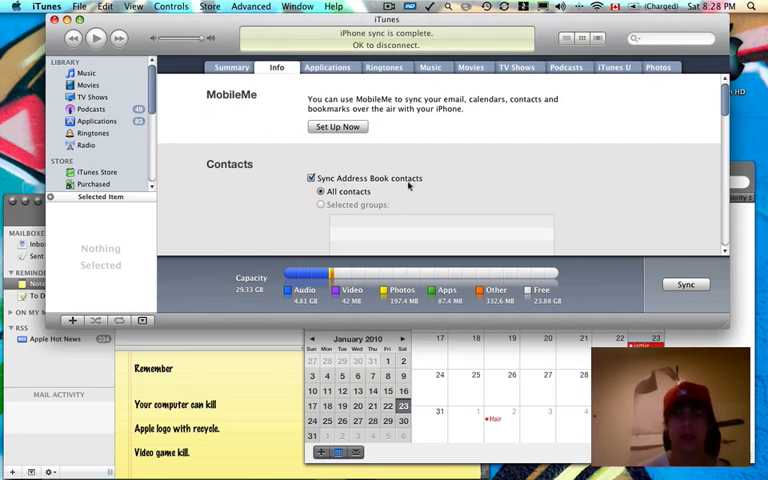
pyautogui.moveTo(404, 186)
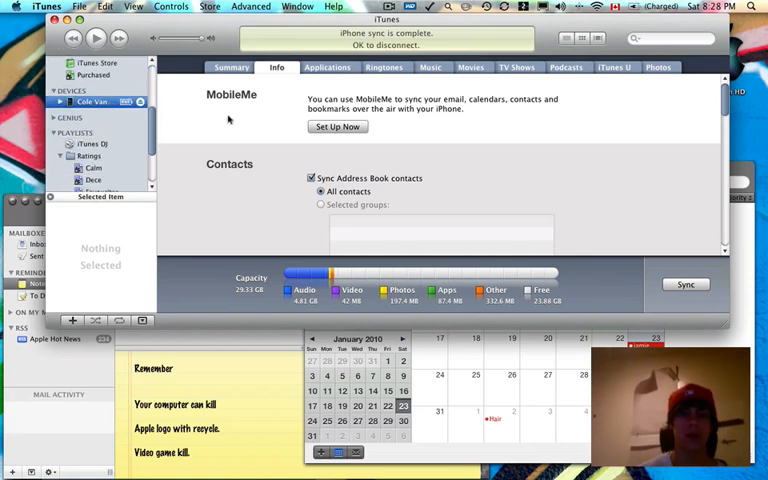
# Browse Mail's Notes list and show the Remember note's text.
pyautogui.scroll(-3)
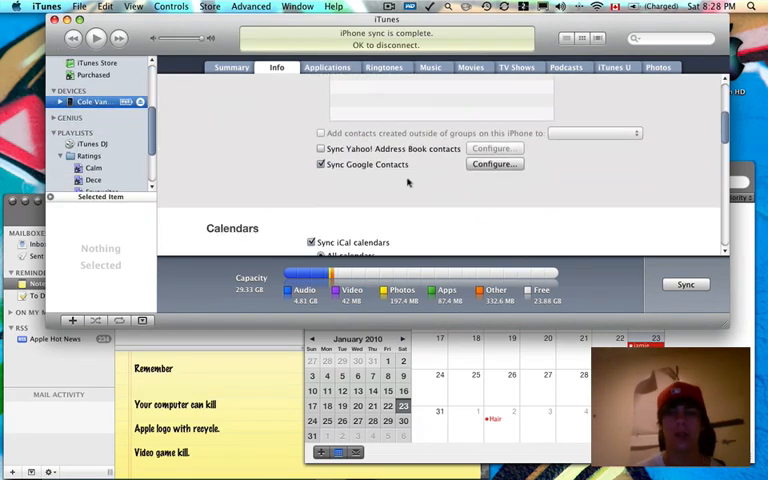
pyautogui.scroll(-3)
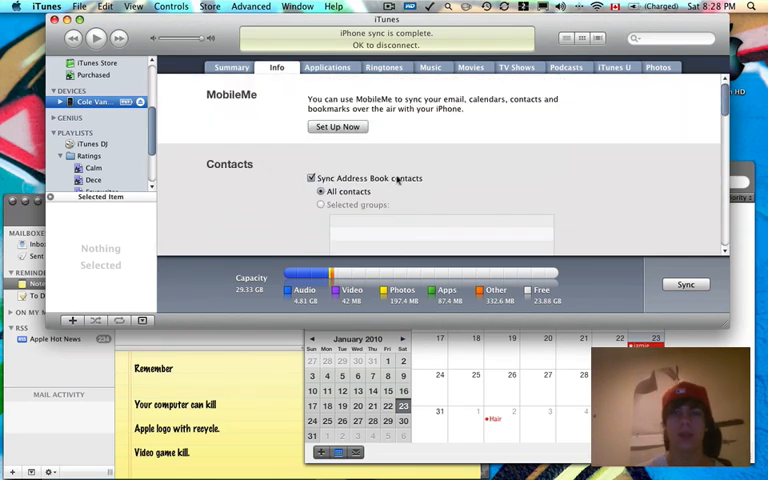
pyautogui.moveTo(258, 364)
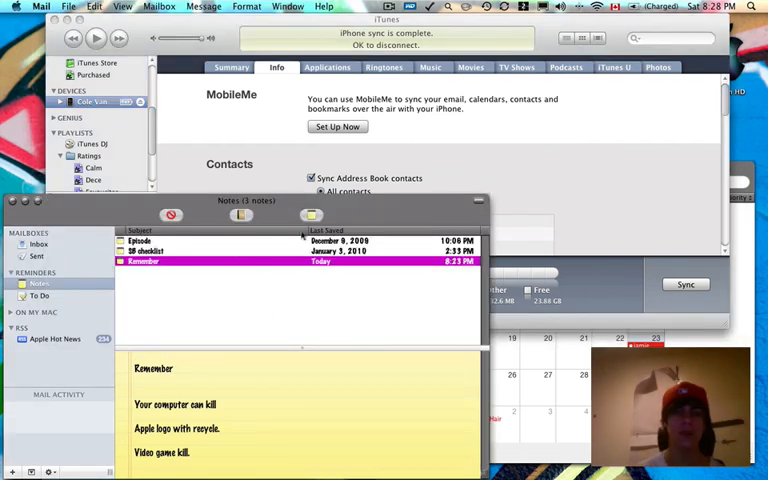
pyautogui.moveTo(204, 232)
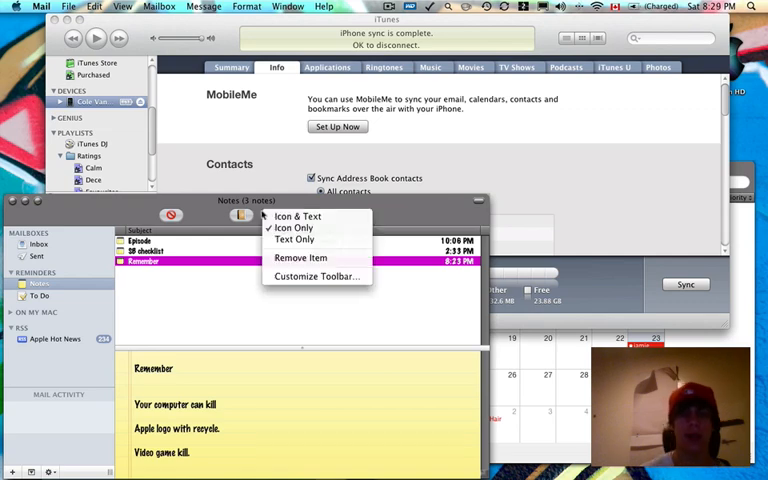
pyautogui.click(312, 276)
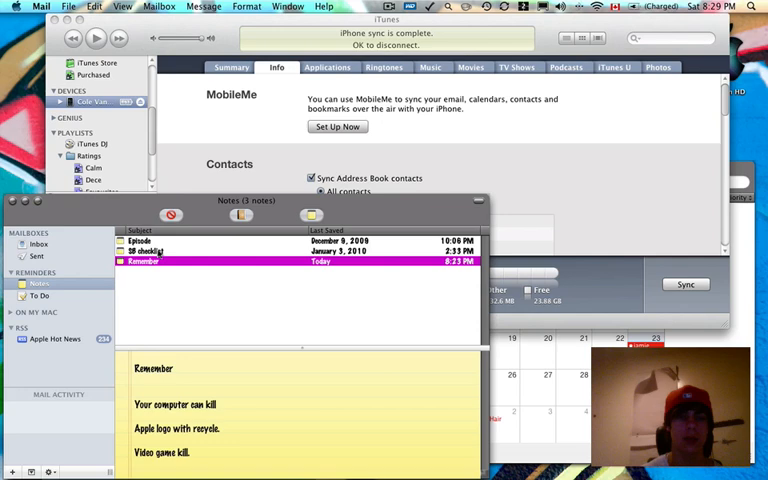
pyautogui.click(140, 240)
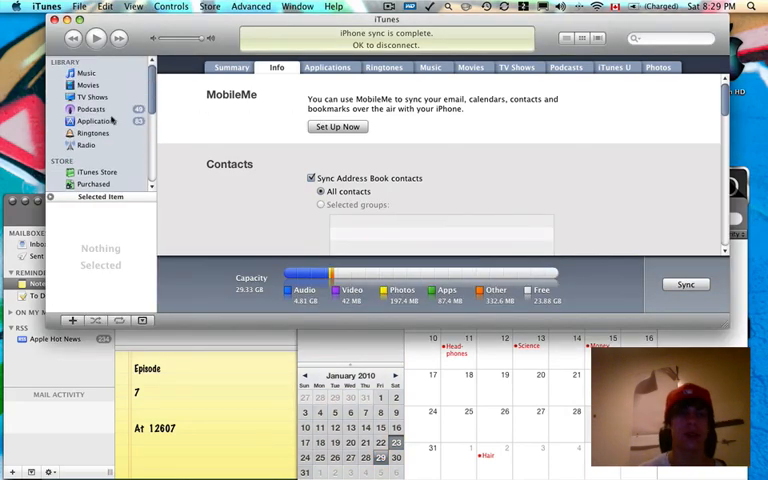
# Switch from the iCal January 2010 month view to Safari via the Dock.
pyautogui.click(68, 78)
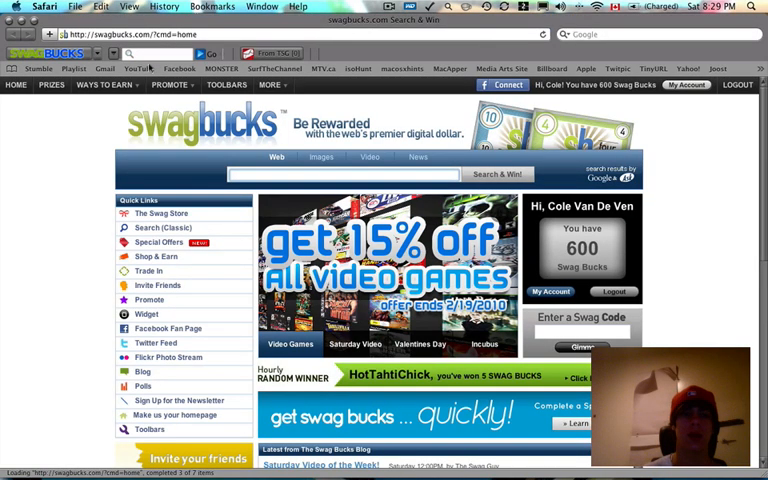
# Visit the YouTube My Subscriptions page, then load Gmail from the bookmarks bar.
pyautogui.click(140, 68)
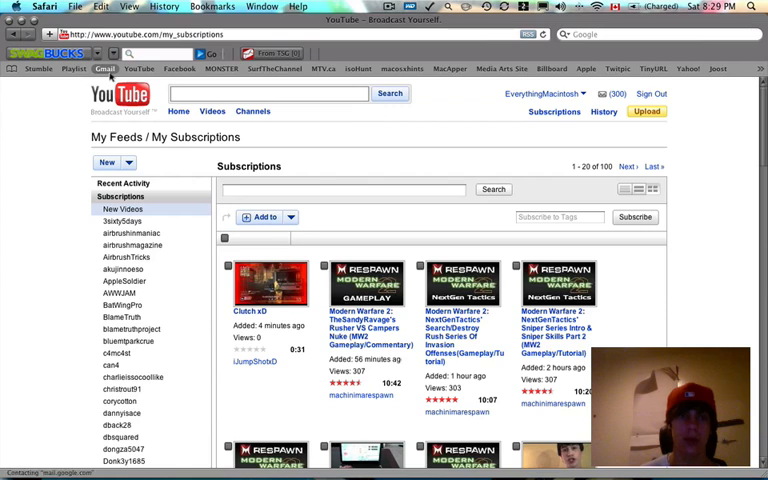
pyautogui.click(104, 68)
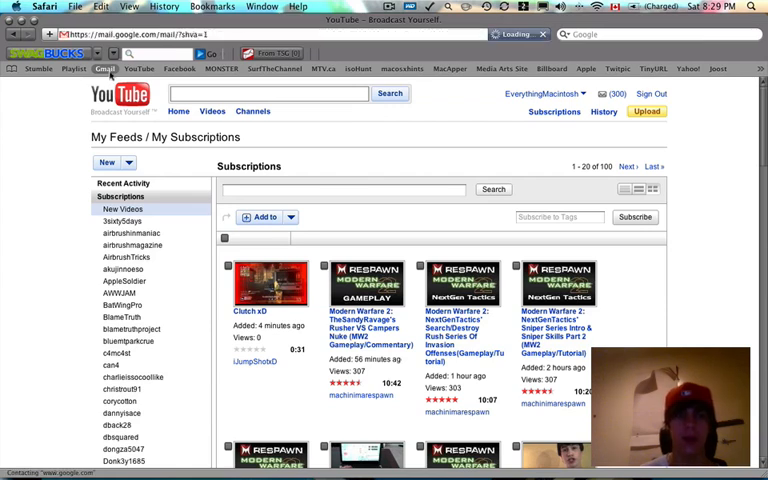
pyautogui.click(104, 68)
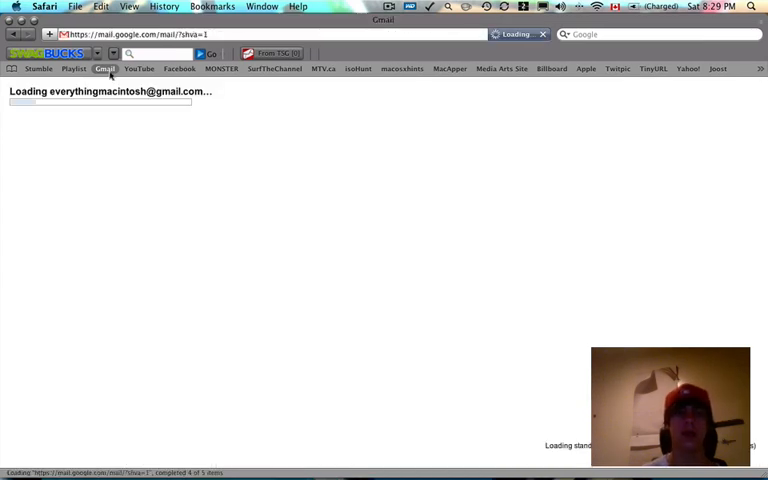